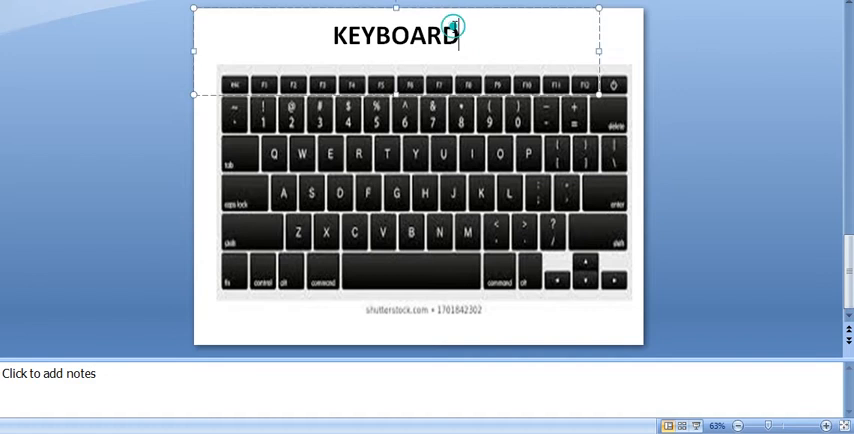
# Type '(INPUT)' after KEYBOARD in the keyboard slide's title
pyautogui.write('INPU')
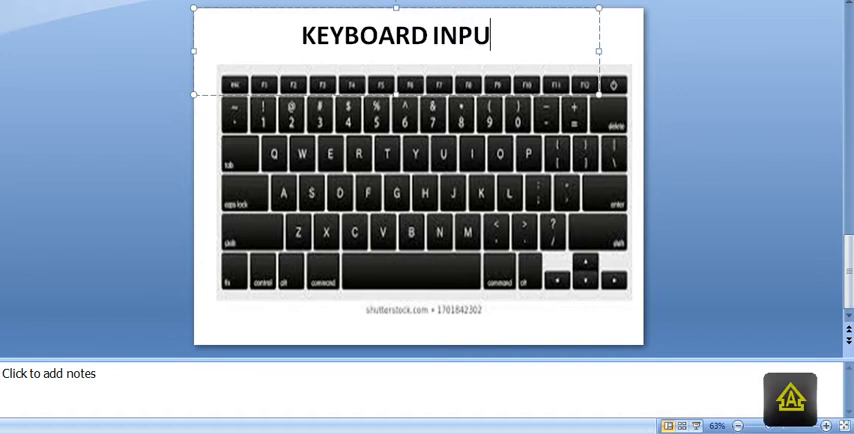
pyautogui.write('T')
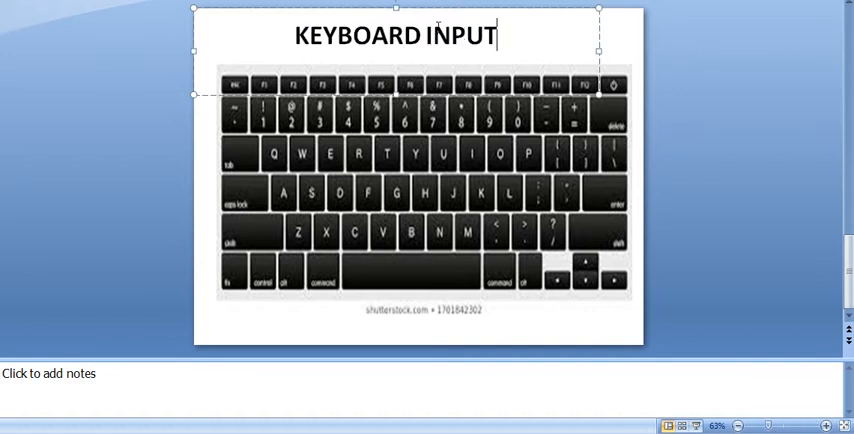
pyautogui.write('(')
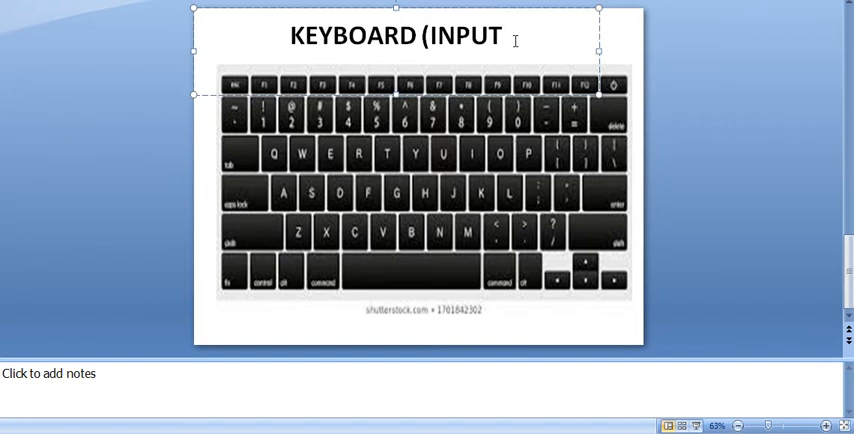
pyautogui.write(')')
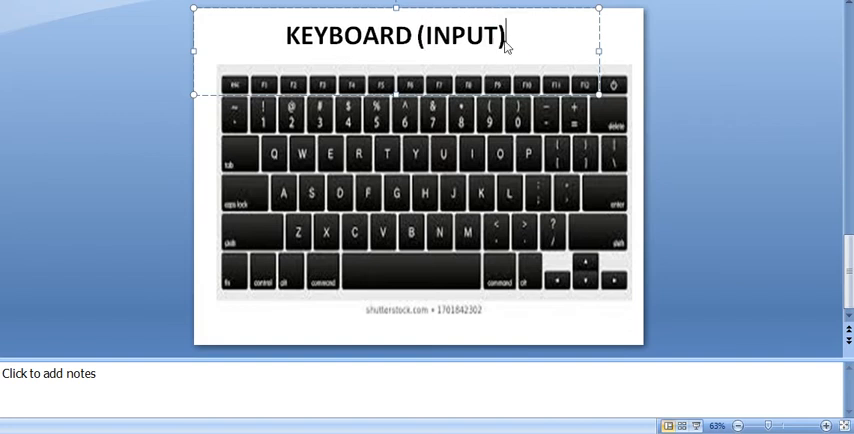
pyautogui.moveTo(364, 225)
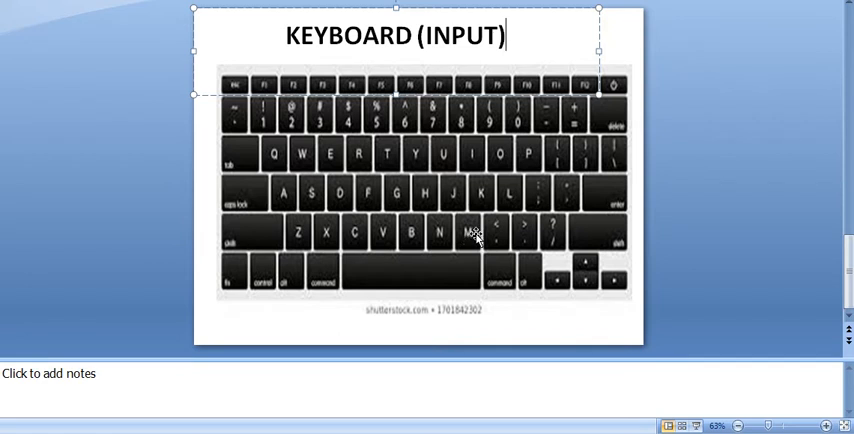
pyautogui.moveTo(469, 240)
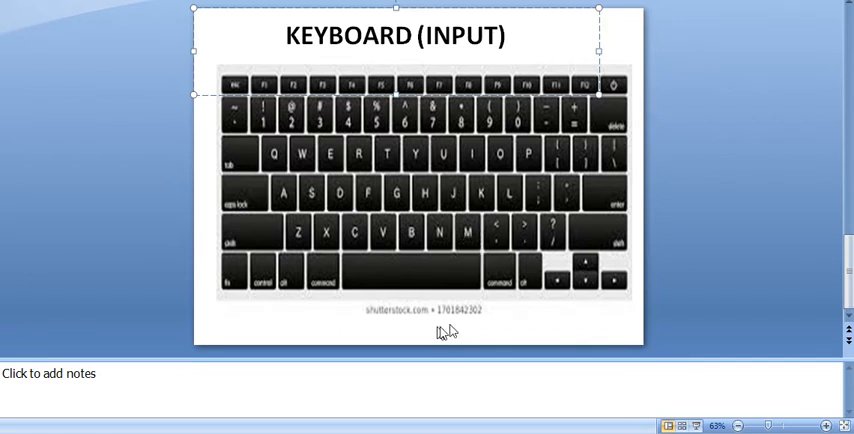
pyautogui.click(493, 327)
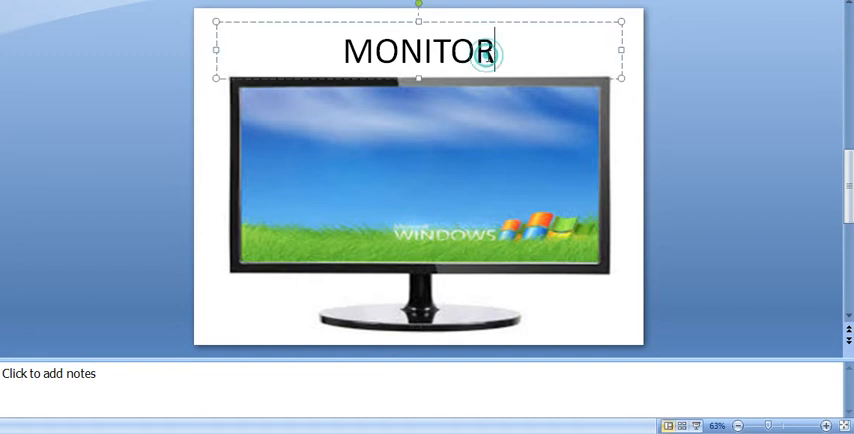
# Type '(OUTPUT)' after MONITOR in the monitor slide's title
pyautogui.write('OUTPU')
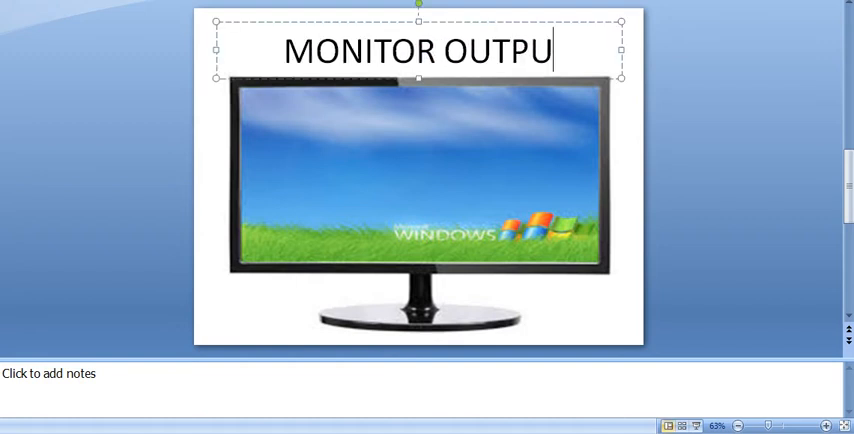
pyautogui.write('T')
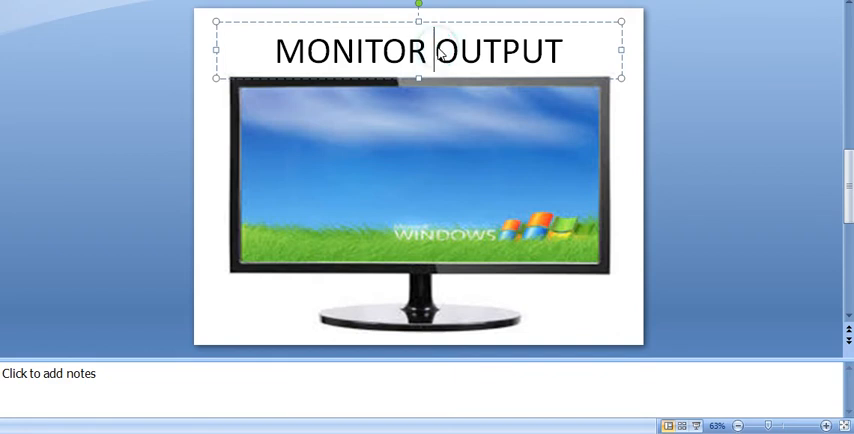
pyautogui.write('(')
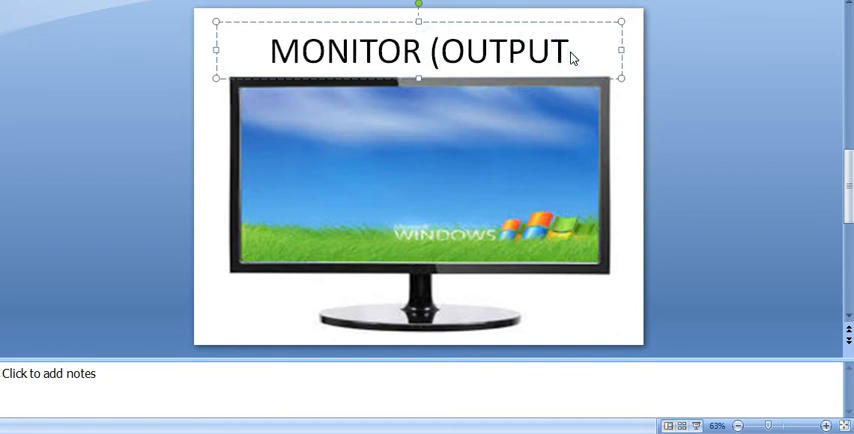
pyautogui.write(')')
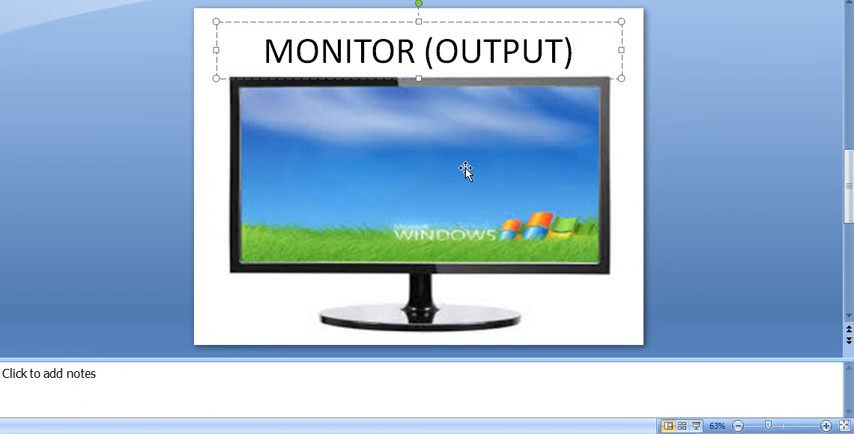
pyautogui.moveTo(480, 188)
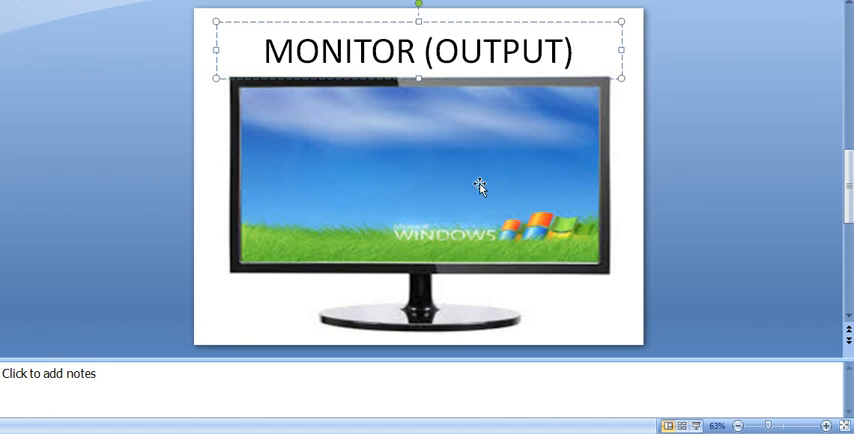
pyautogui.moveTo(278, 163)
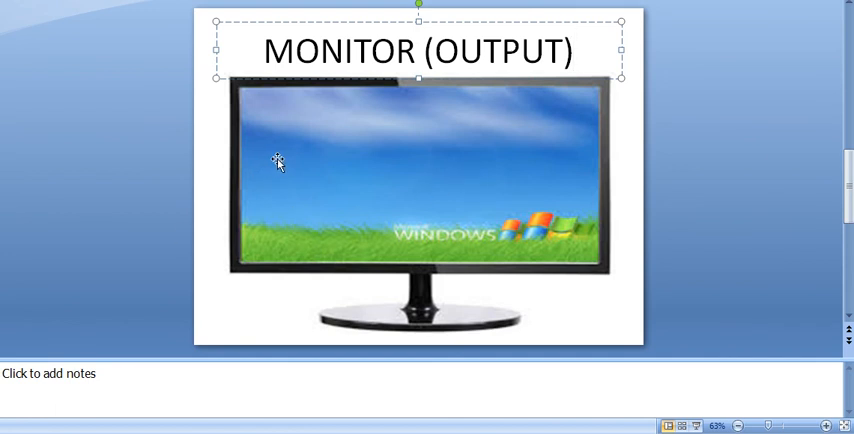
pyautogui.moveTo(285, 172)
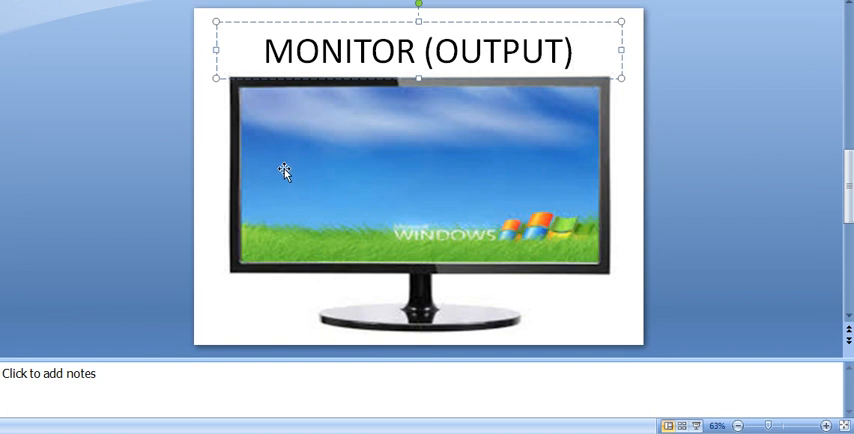
pyautogui.moveTo(294, 185)
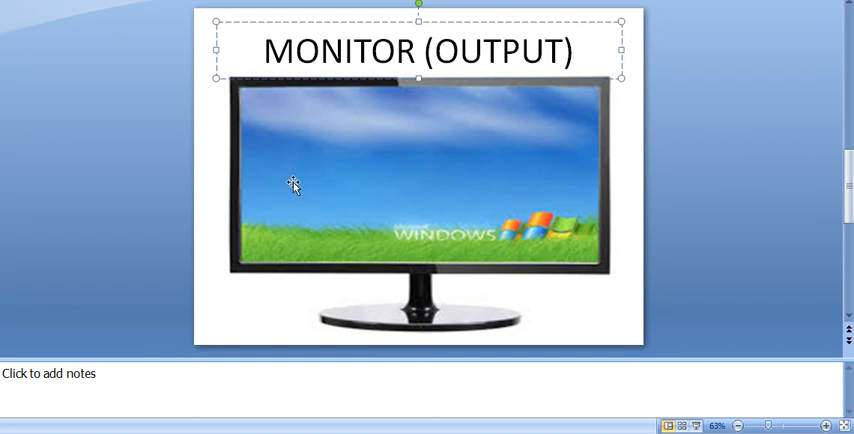